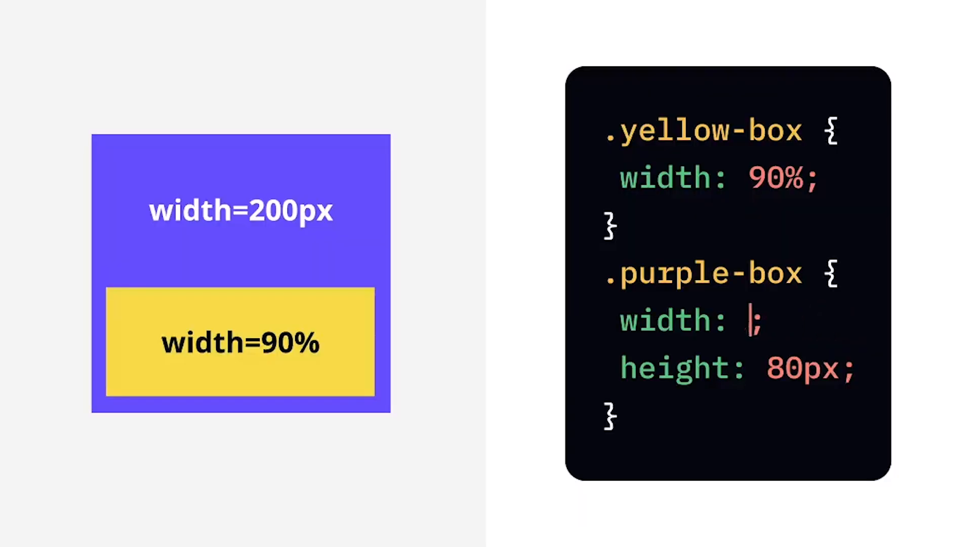
text(200px)
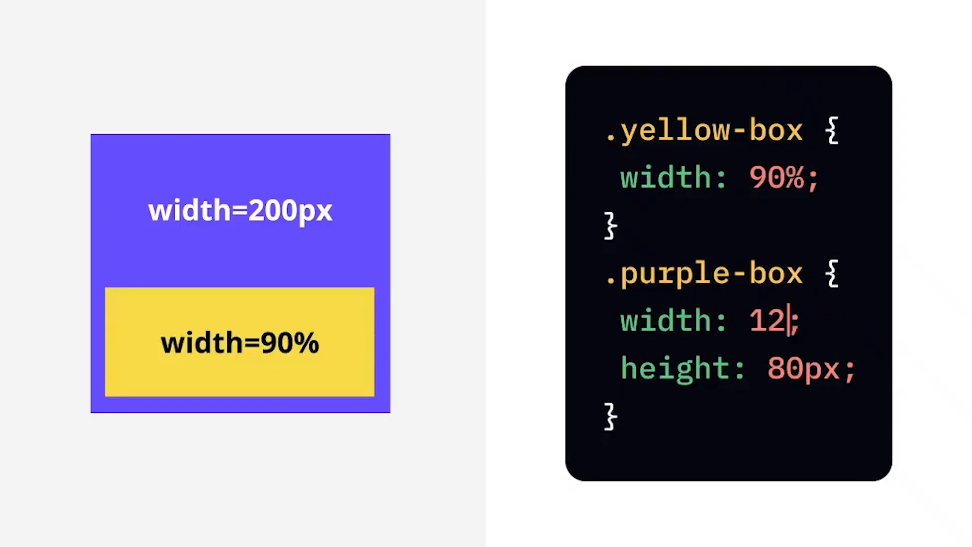
text(0)
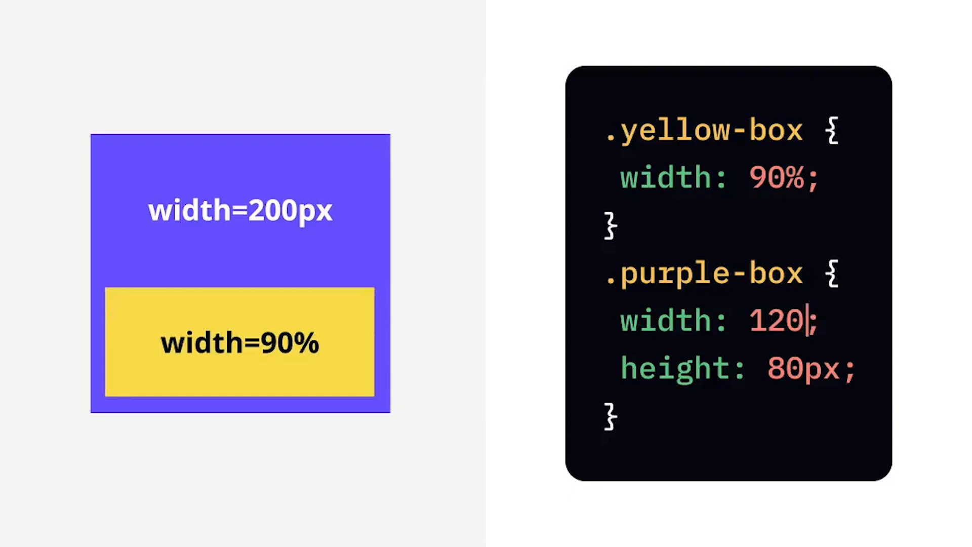